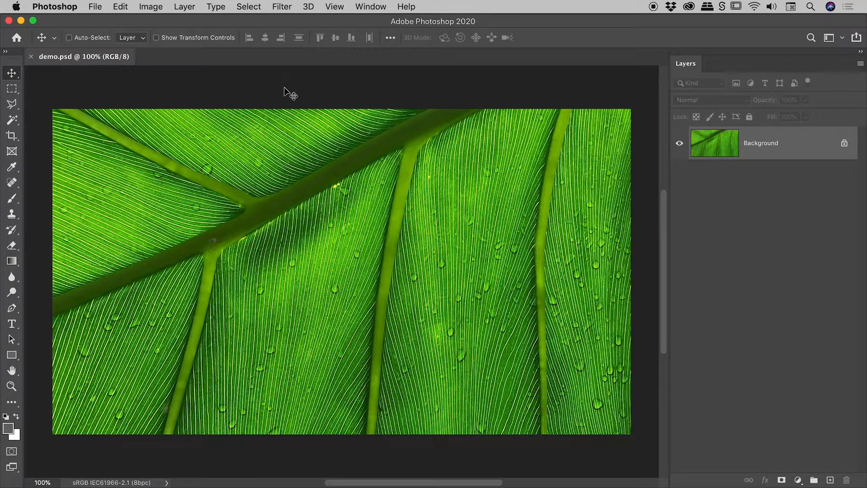
Step: Convert the locked Background into a regular layer named 'leaf'
left_click(119, 7)
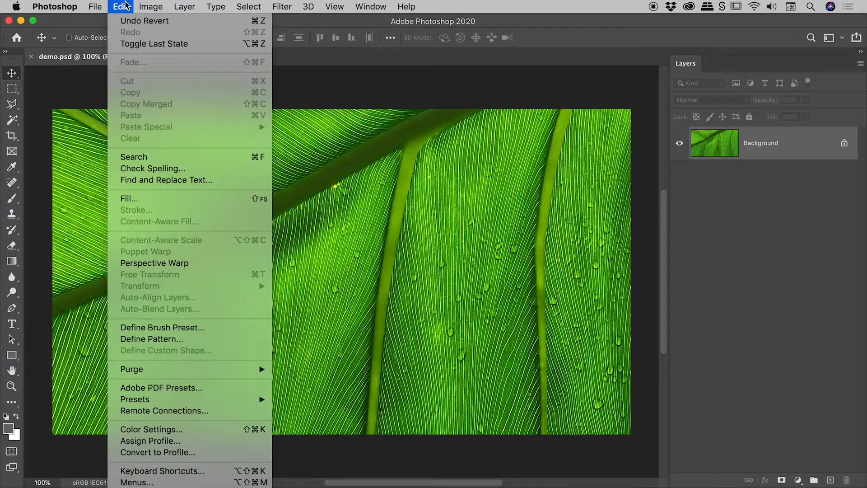
mouse_move(183, 279)
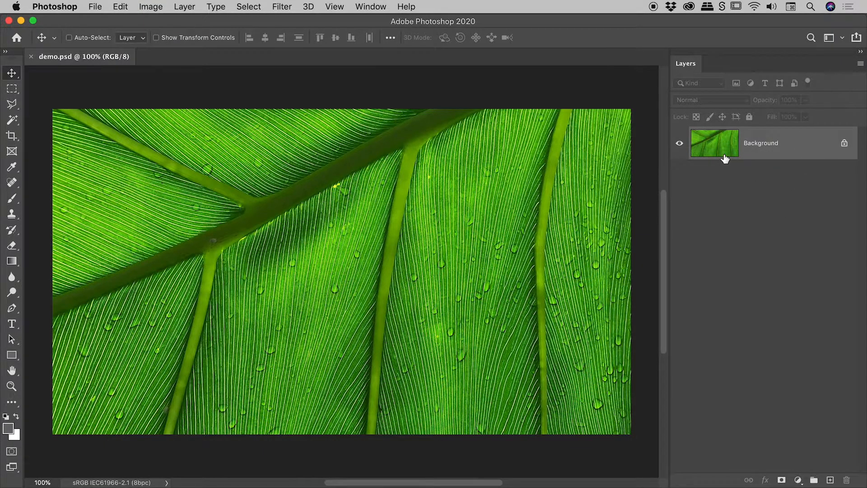
mouse_move(743, 168)
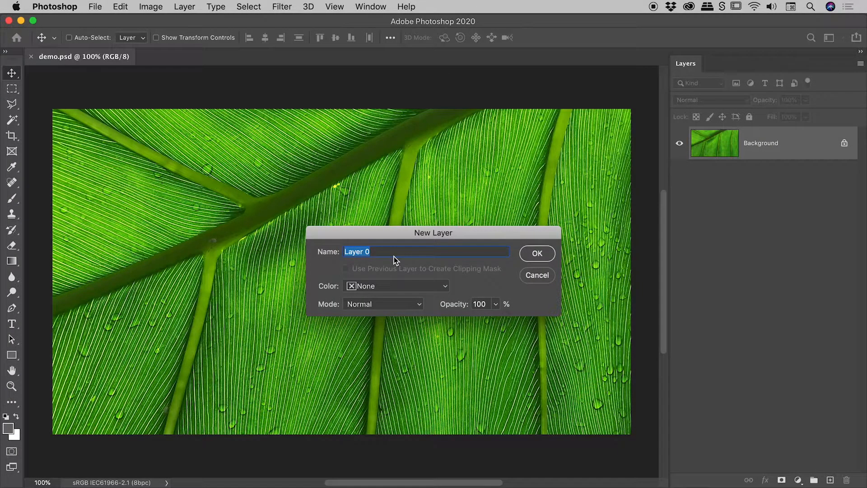
type("leaf")
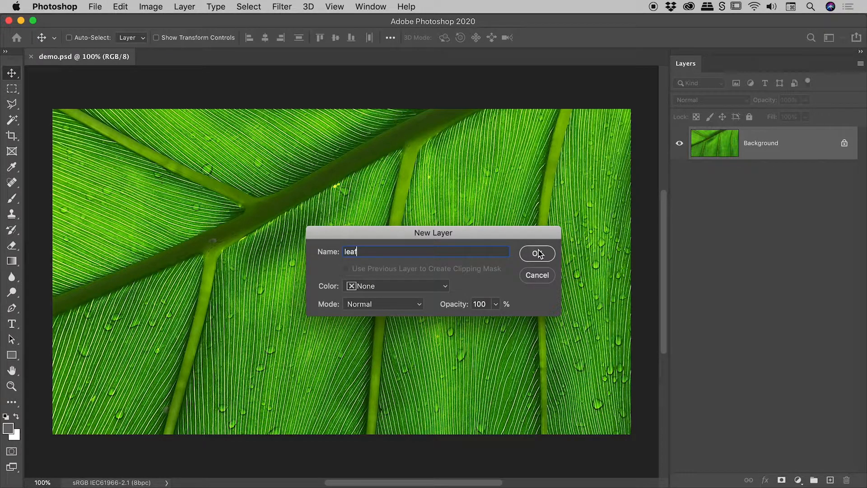
left_click(536, 253)
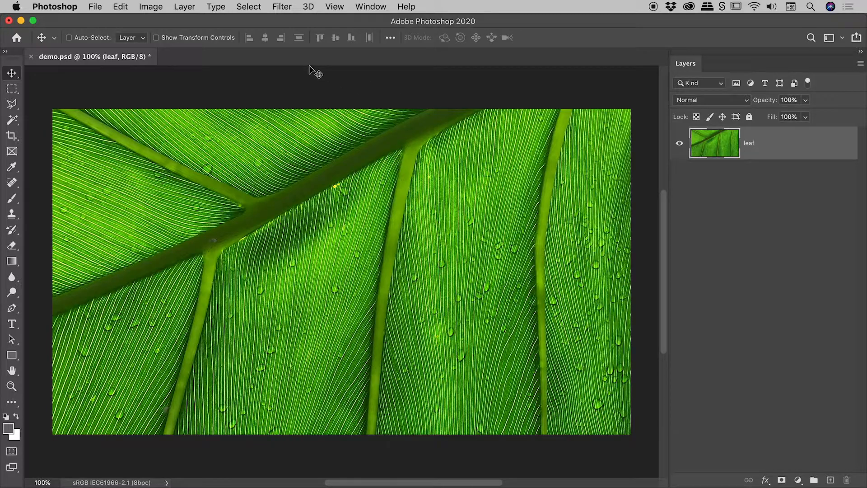
Step: Undo the conversion, then unlock Background again keeping the default name 'Layer 0'
left_click(120, 6)
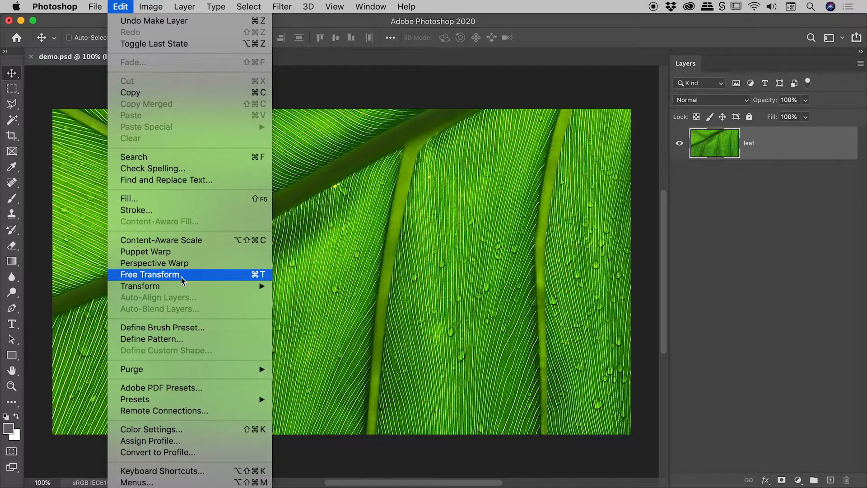
left_click(149, 275)
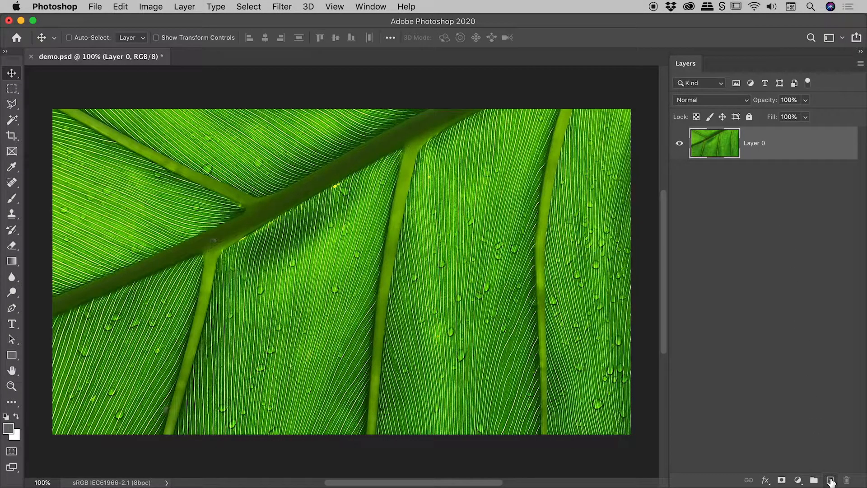
Step: Add empty layers above the photo, then turn Layer 0 back into the locked Background
left_click(829, 479)
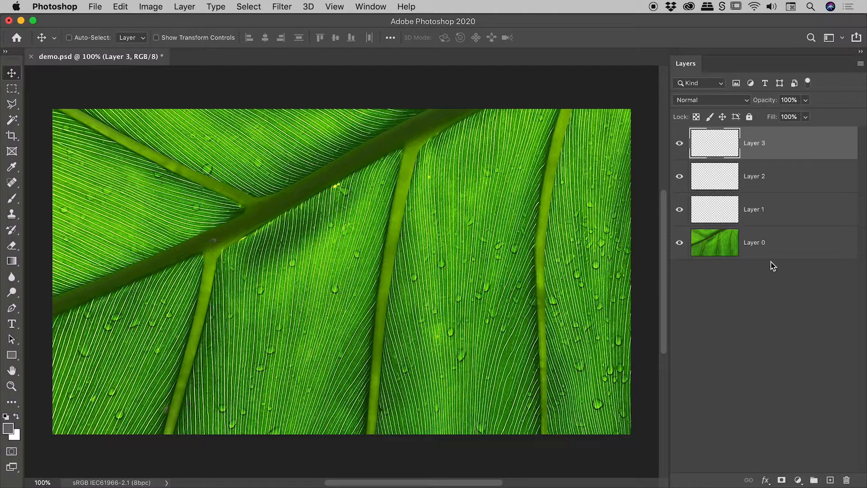
left_click(754, 242)
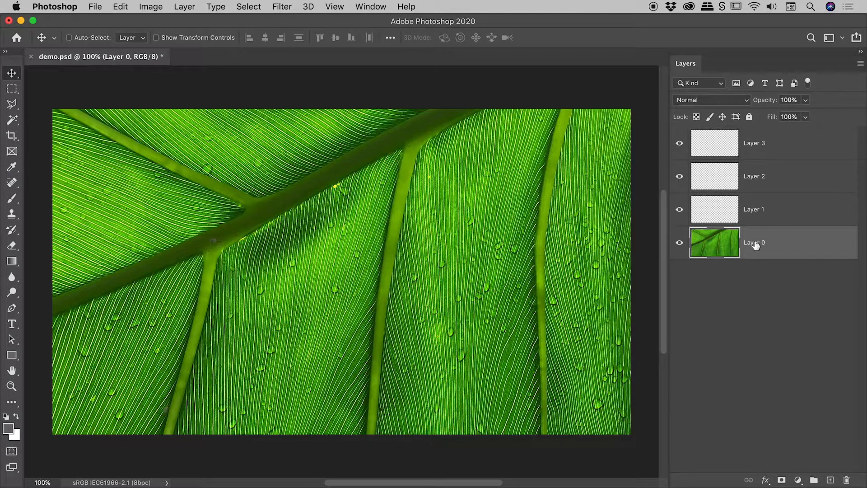
mouse_move(743, 242)
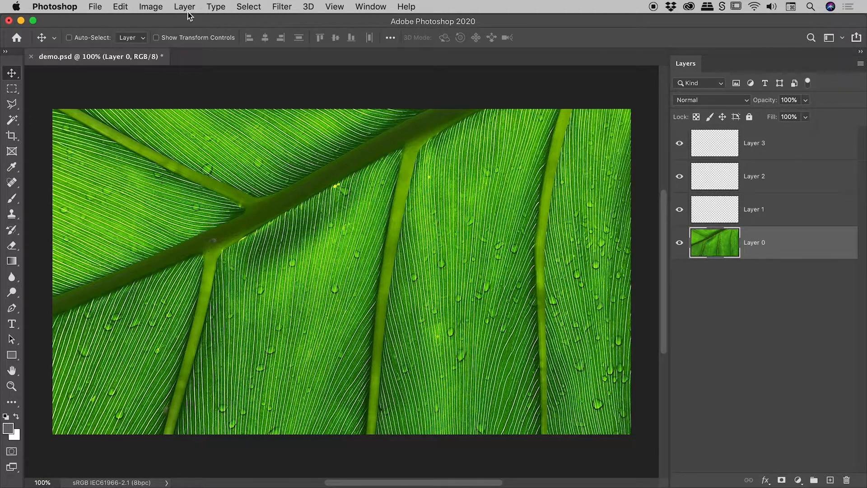
left_click(184, 7)
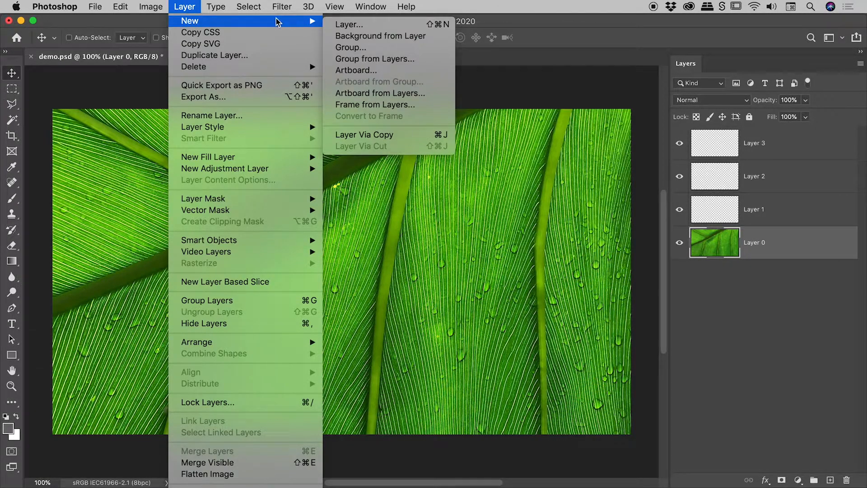
left_click(380, 36)
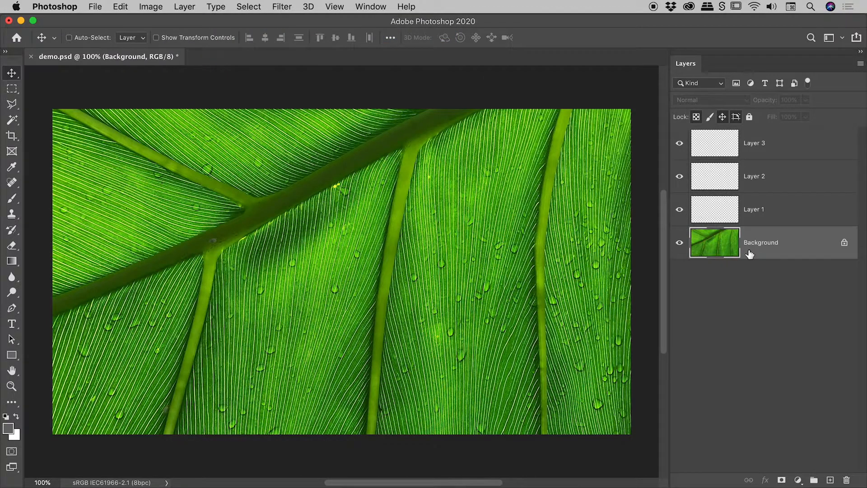